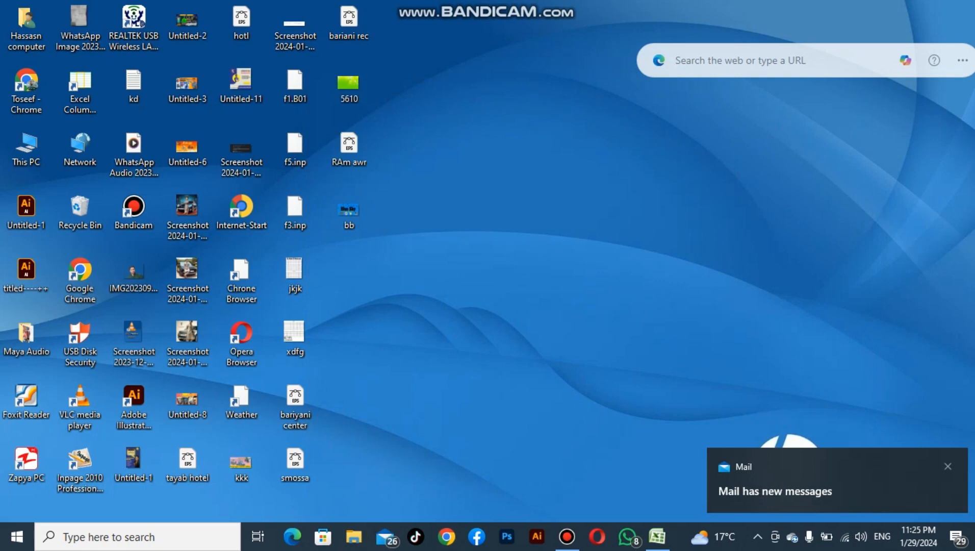
# - Close the Mail toast notification about new messages
pyautogui.click(294, 465)
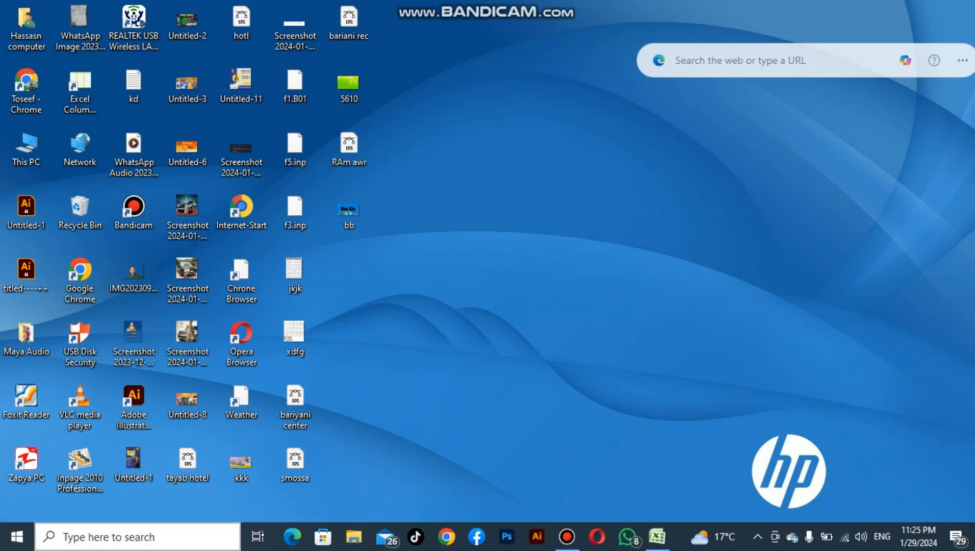
# - Search Windows for 'password' and open the 'Change your password' Settings result
pyautogui.click(137, 536)
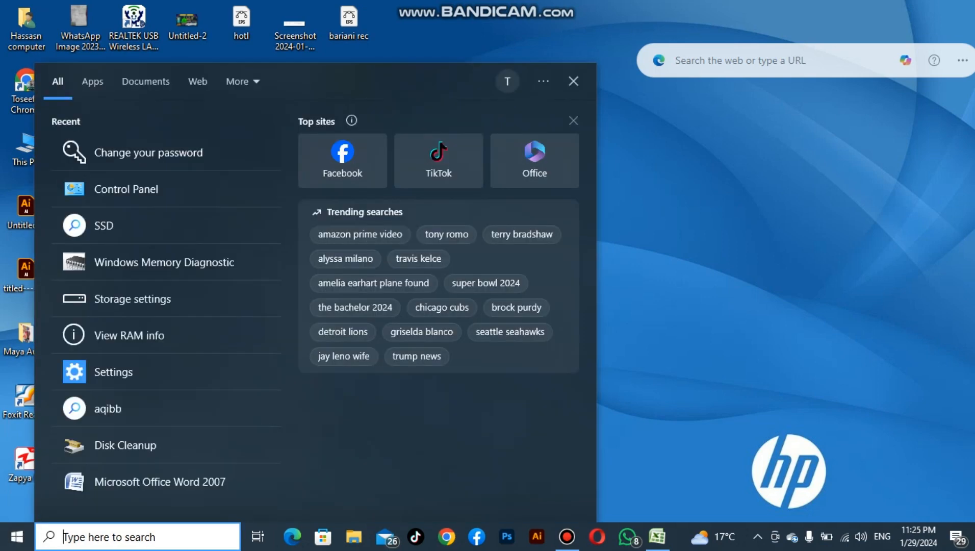
pyautogui.write('password')
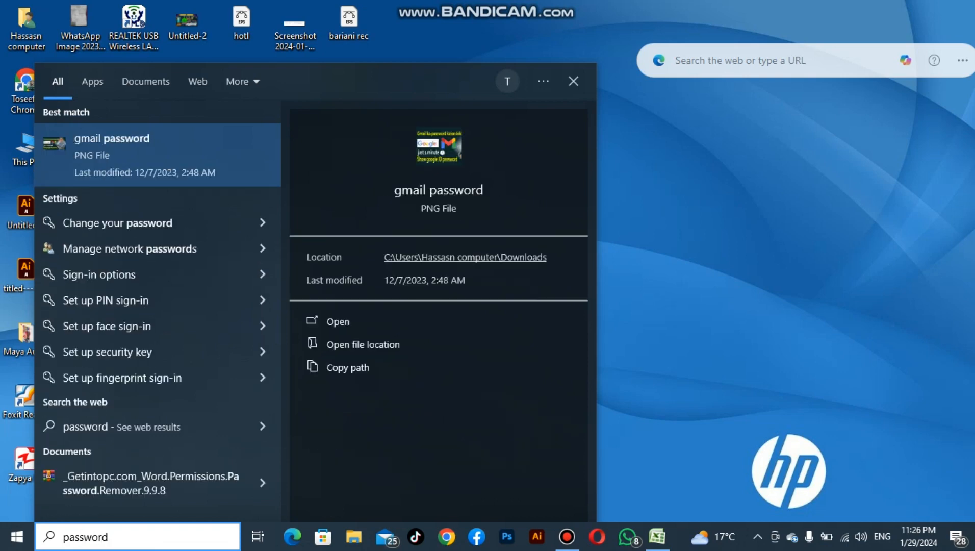
pyautogui.moveTo(136, 222)
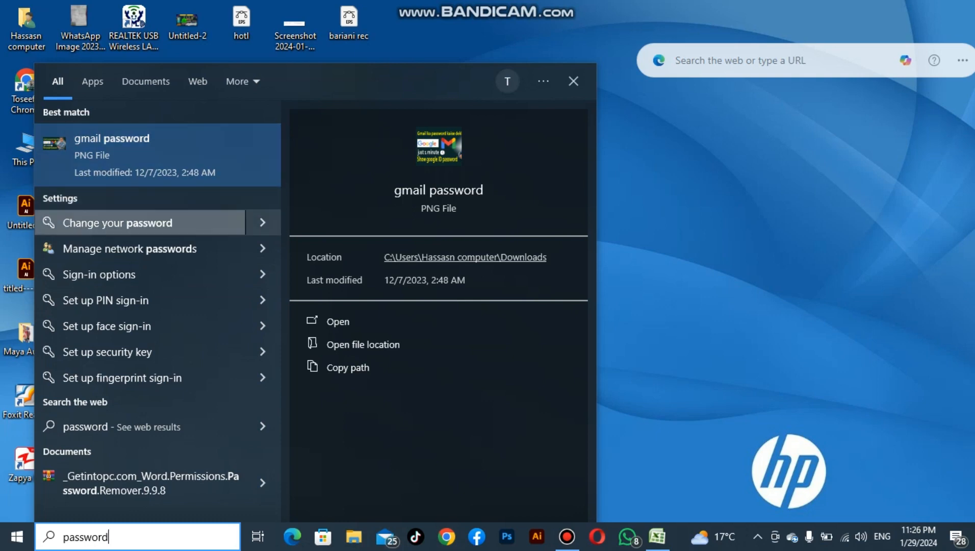
pyautogui.click(116, 223)
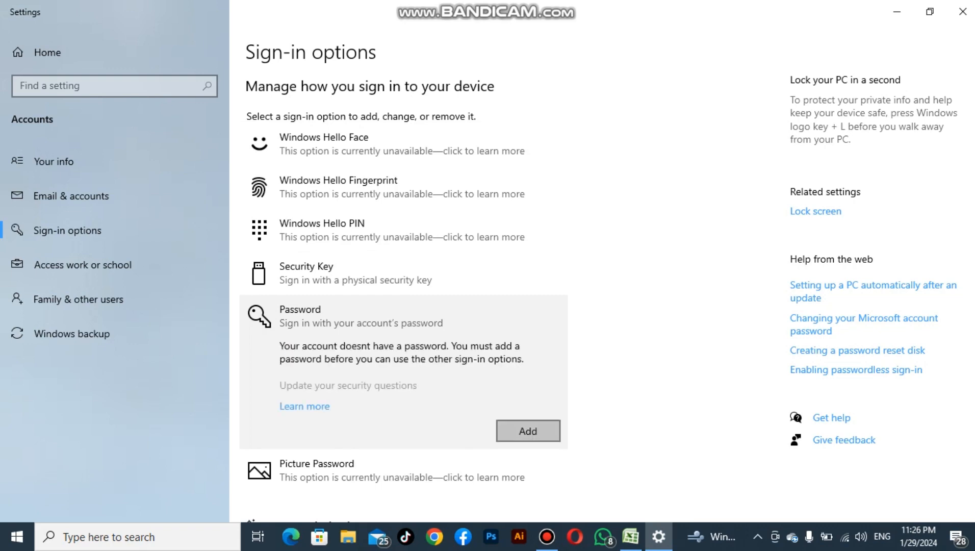
# - Choose Add under Password on the Sign-in options page
pyautogui.click(527, 431)
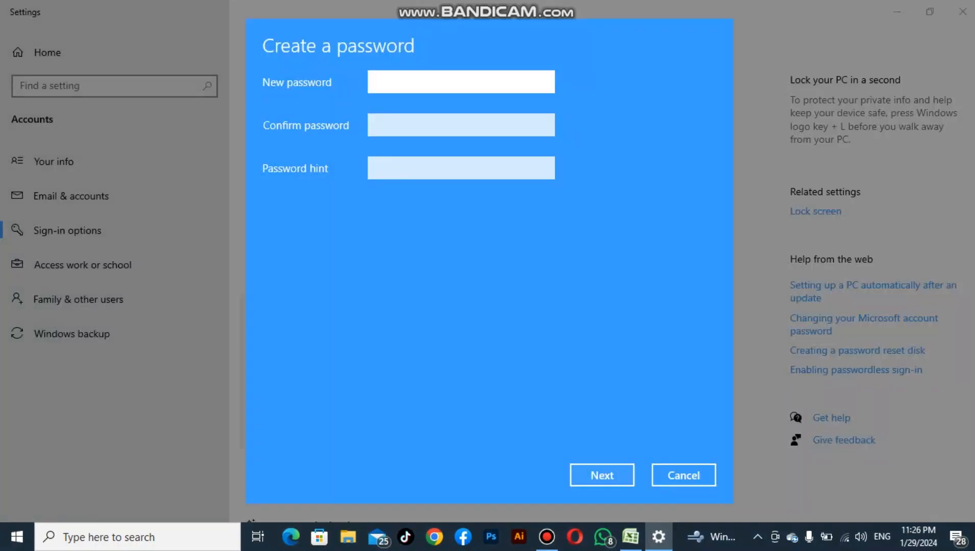
# - Create the new password with hint '12345' and finish the wizard
pyautogui.click(460, 82)
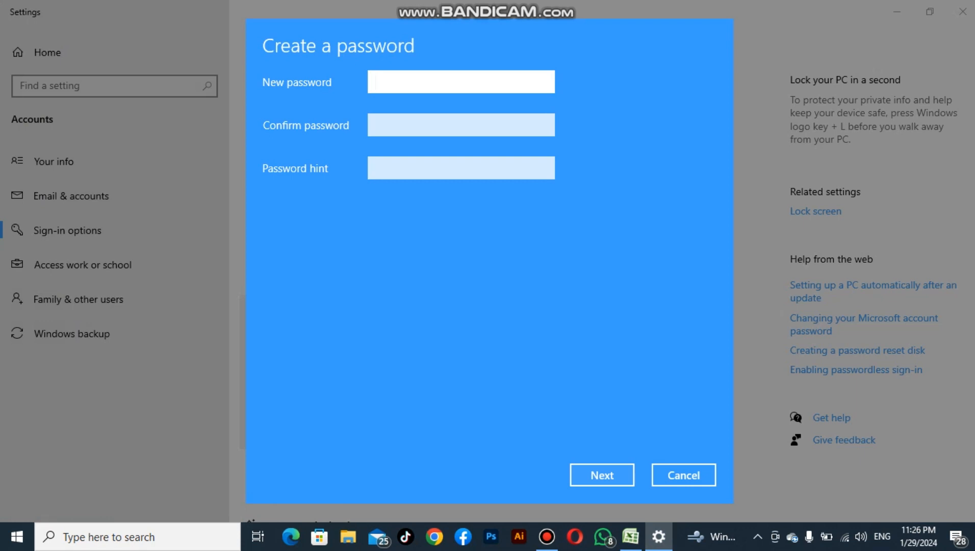
pyautogui.write('•')
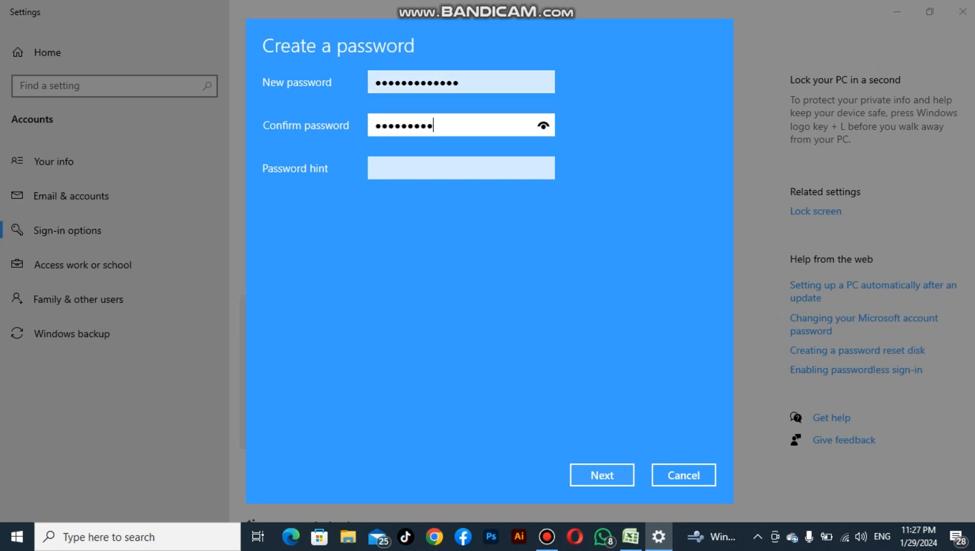
pyautogui.write('12345')
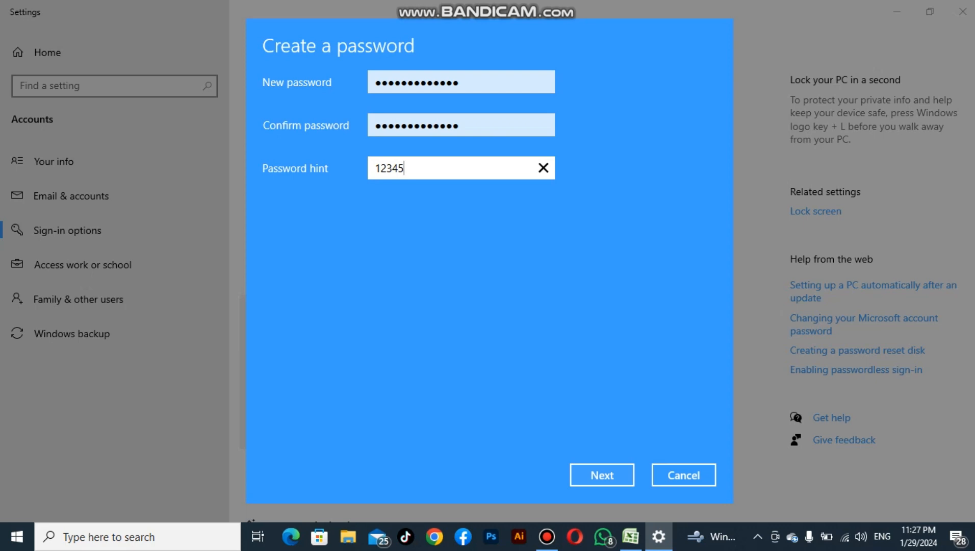
pyautogui.click(600, 474)
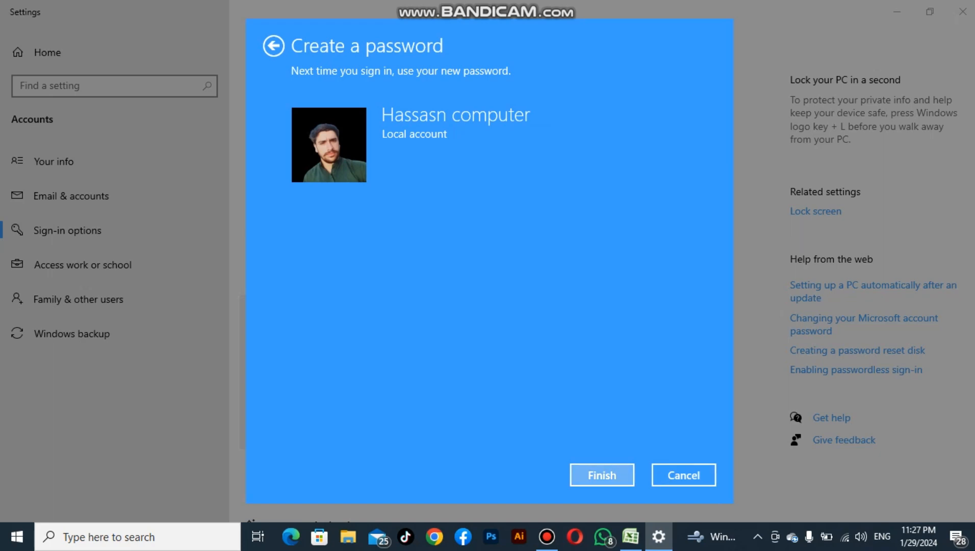
pyautogui.click(600, 474)
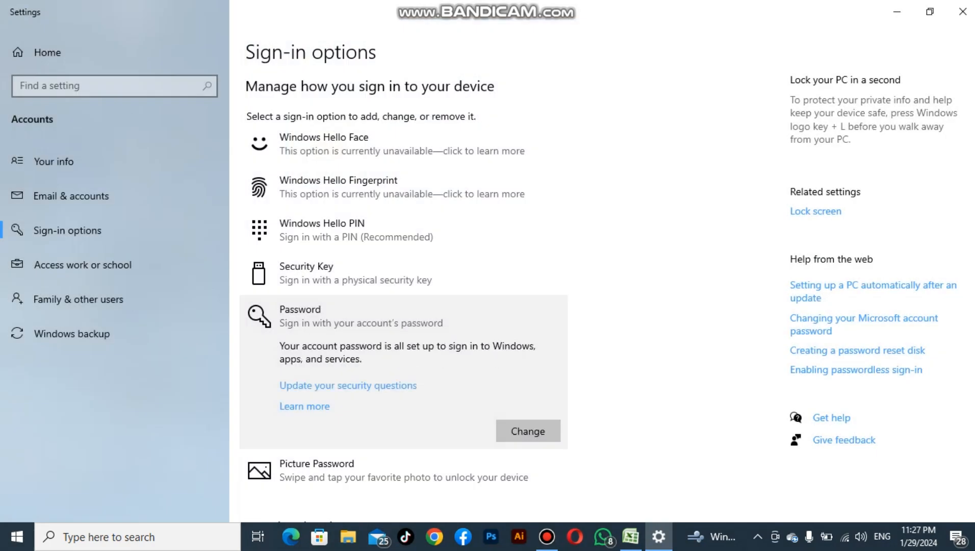